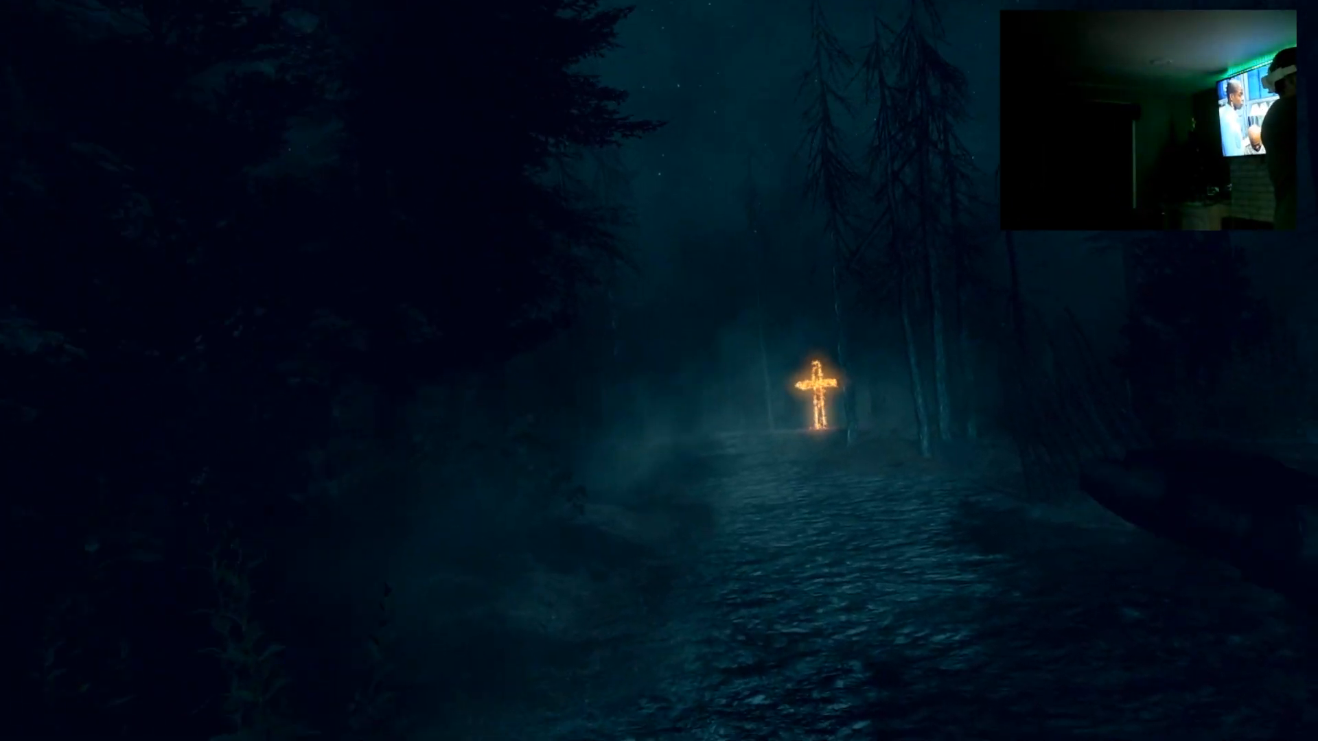
{"action": "key", "text": "w"}
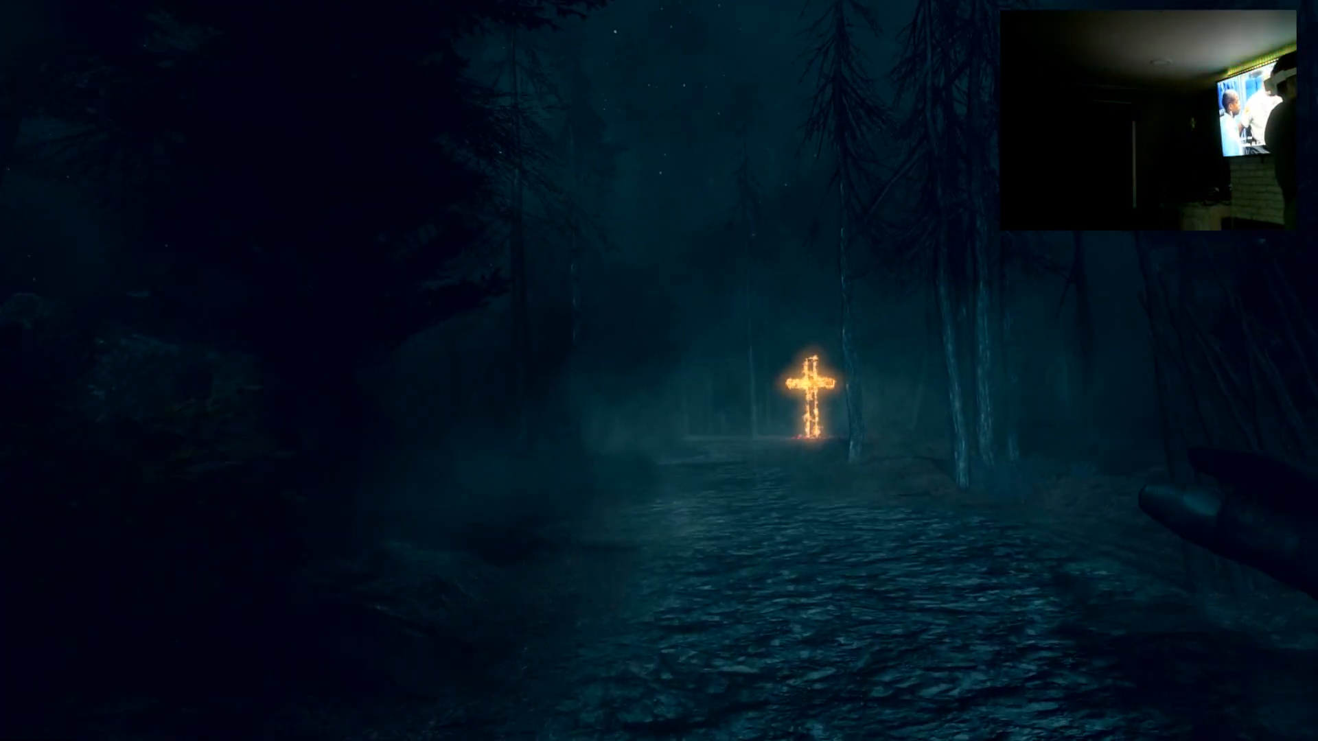
{"action": "mouse_move", "coordinate": [659, 371]}
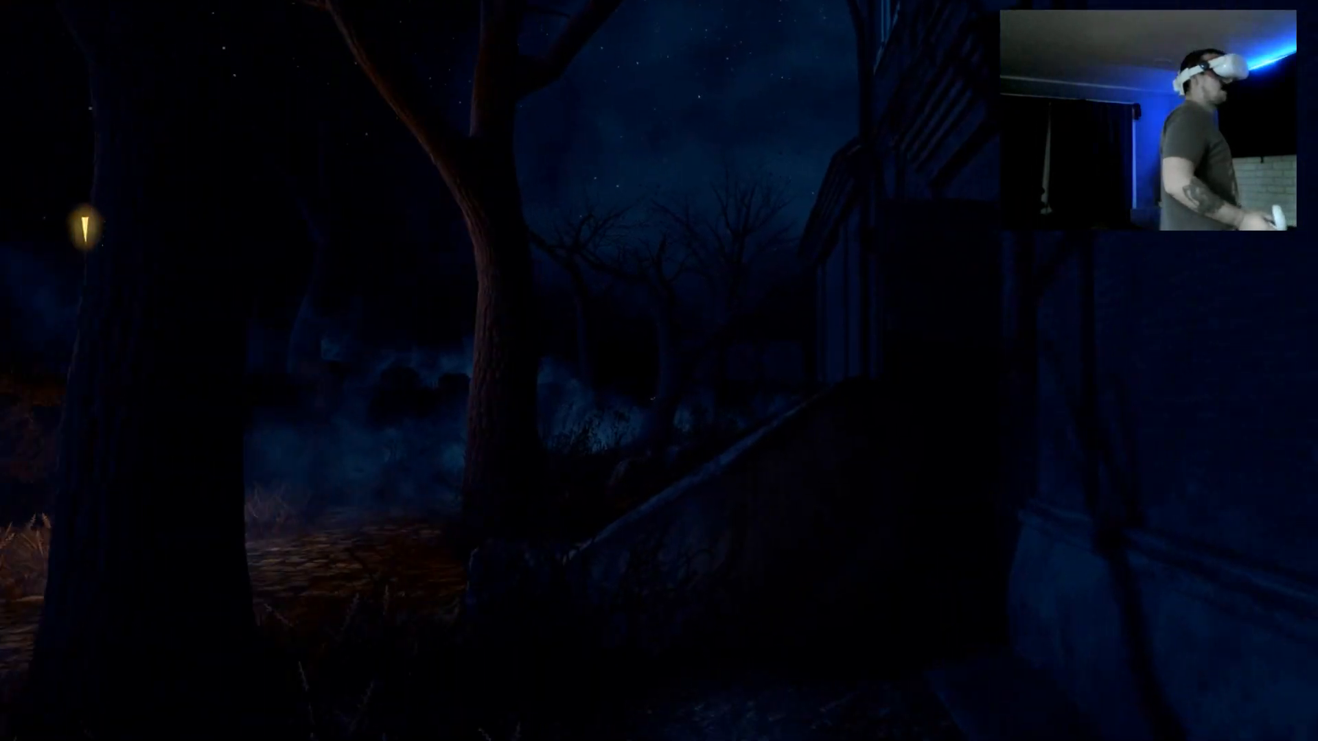
{"action": "mouse_move", "coordinate": [659, 371]}
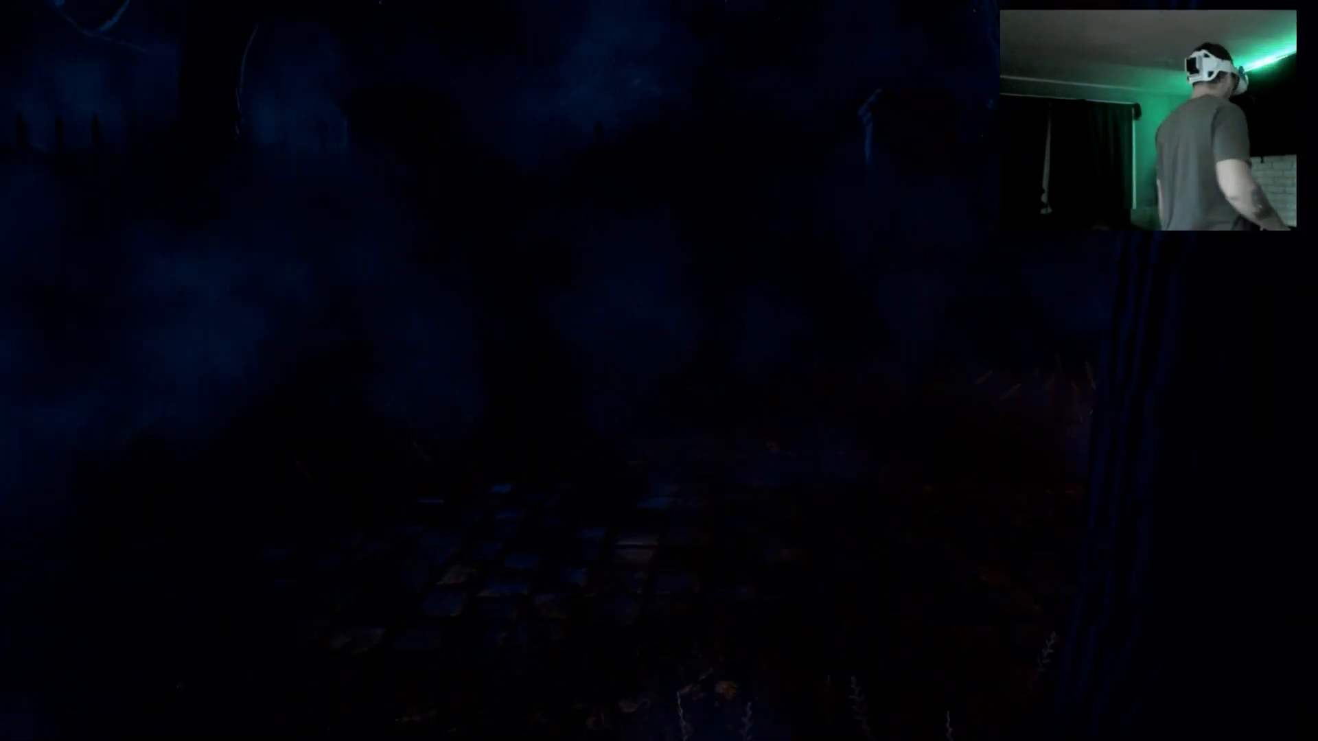